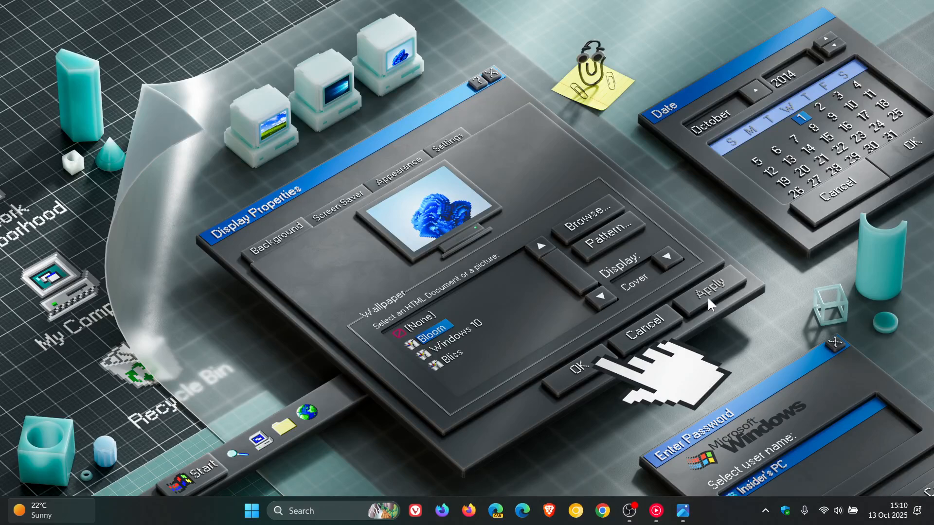
mouse_move(580, 303)
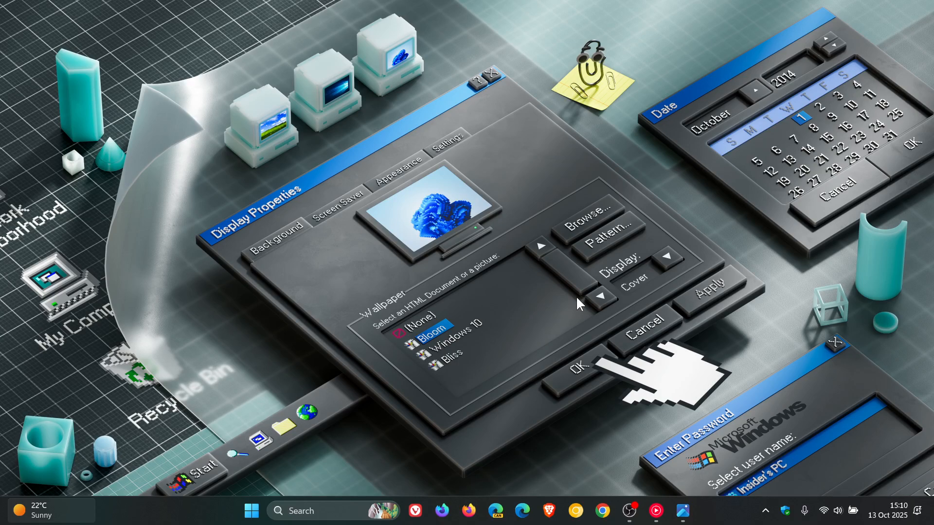
mouse_move(592, 372)
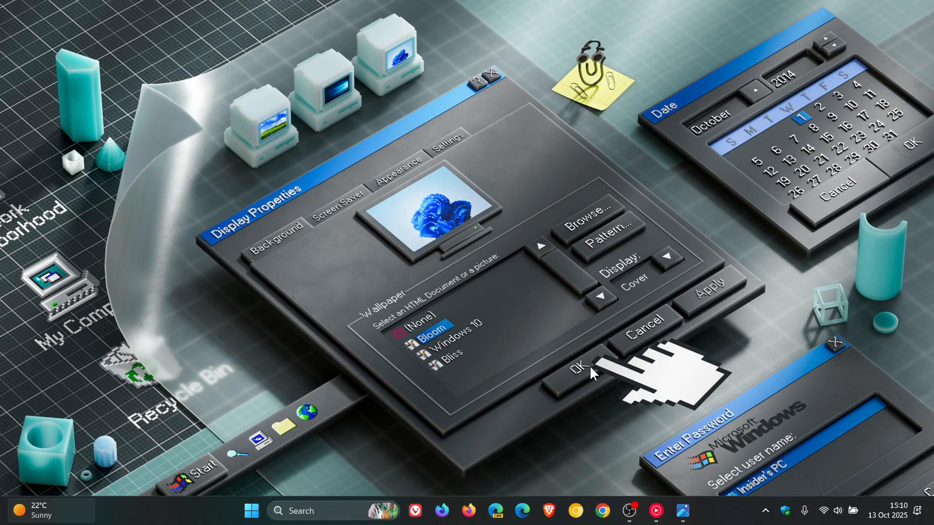
mouse_move(706, 507)
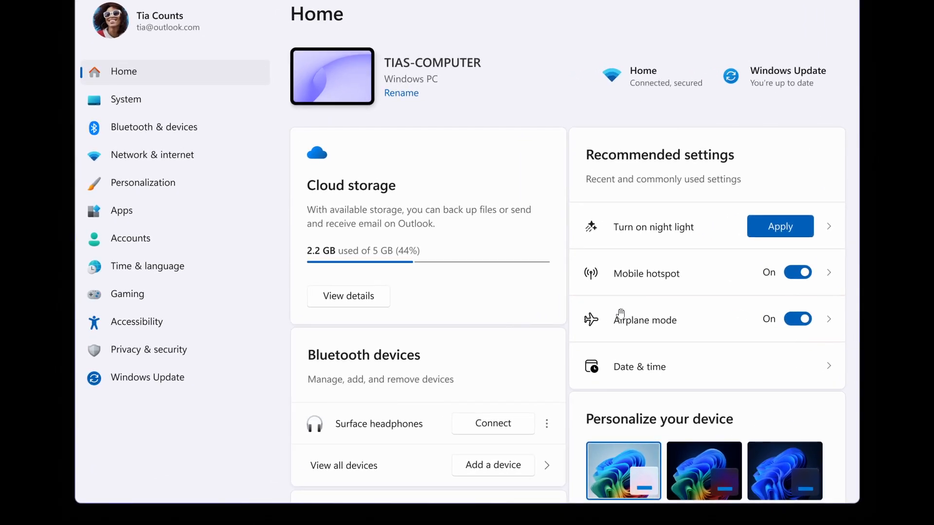
mouse_move(721, 335)
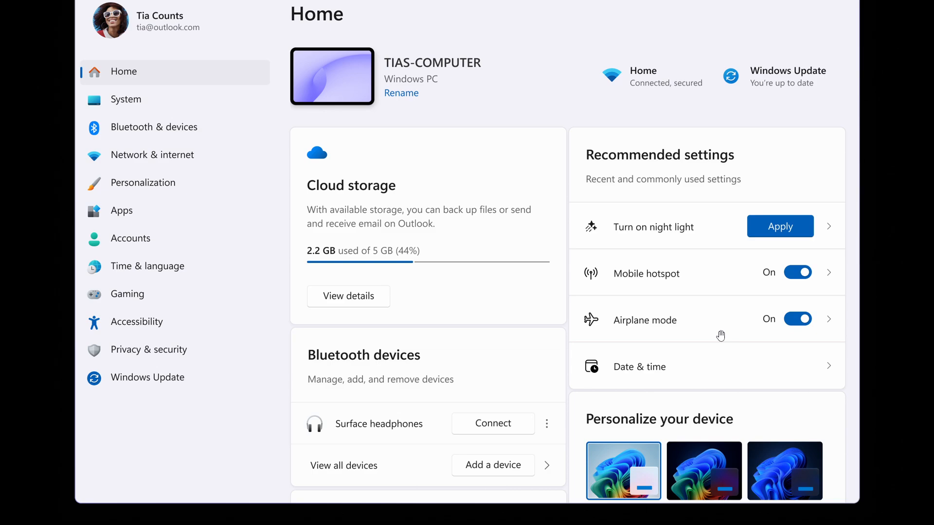
mouse_move(666, 370)
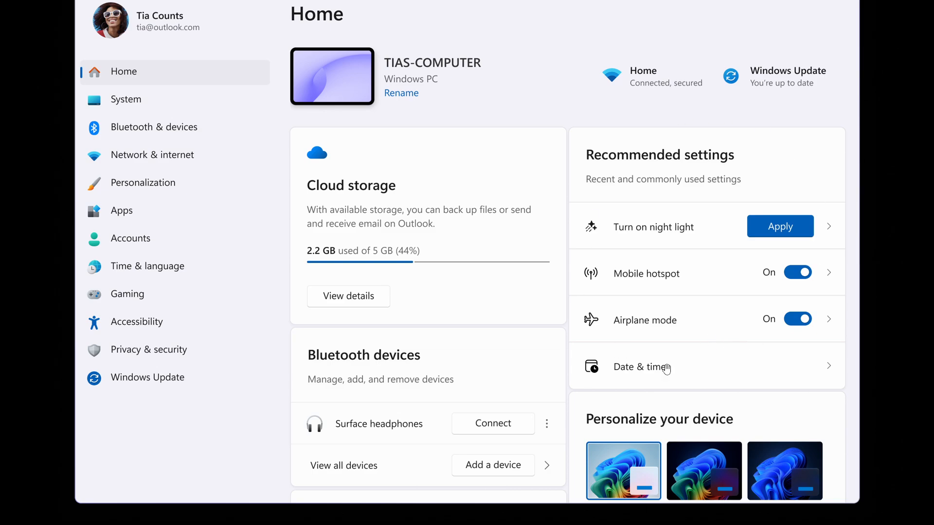
mouse_move(857, 313)
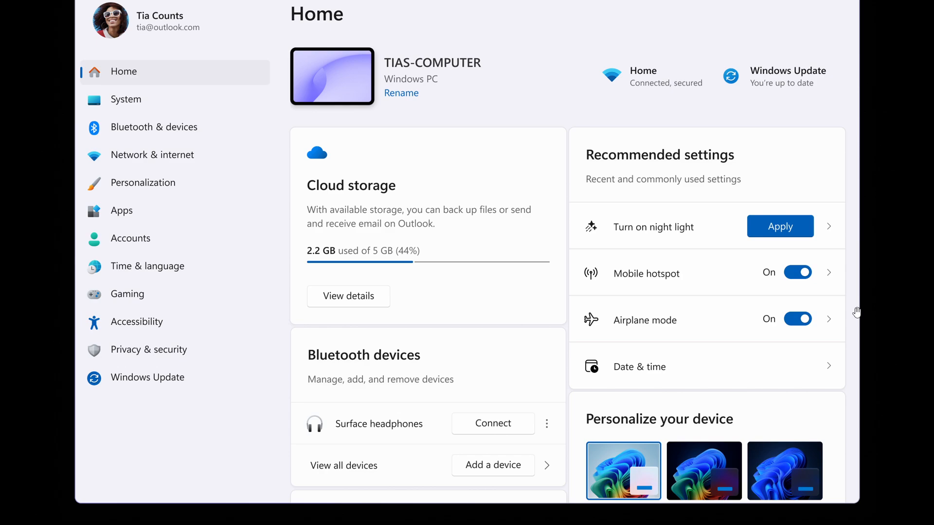
- Search Settings for 'Make everything bigger on my screen' to get a 175% scale suggestion
type("Make everything bigger on my screen")
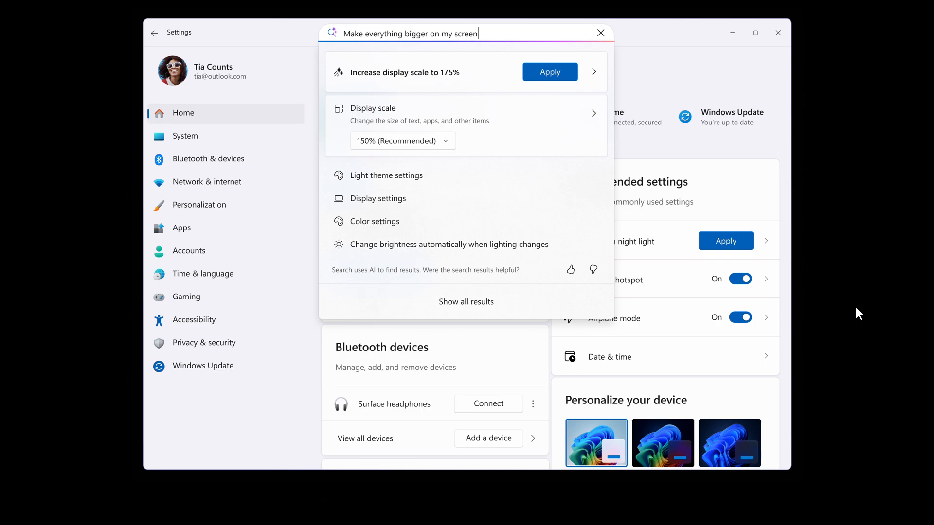
mouse_move(565, 220)
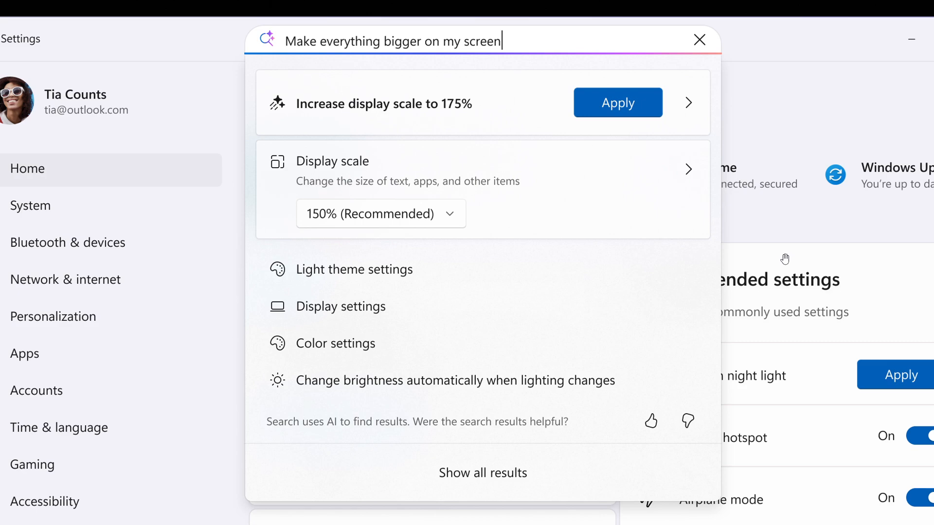
mouse_move(335, 235)
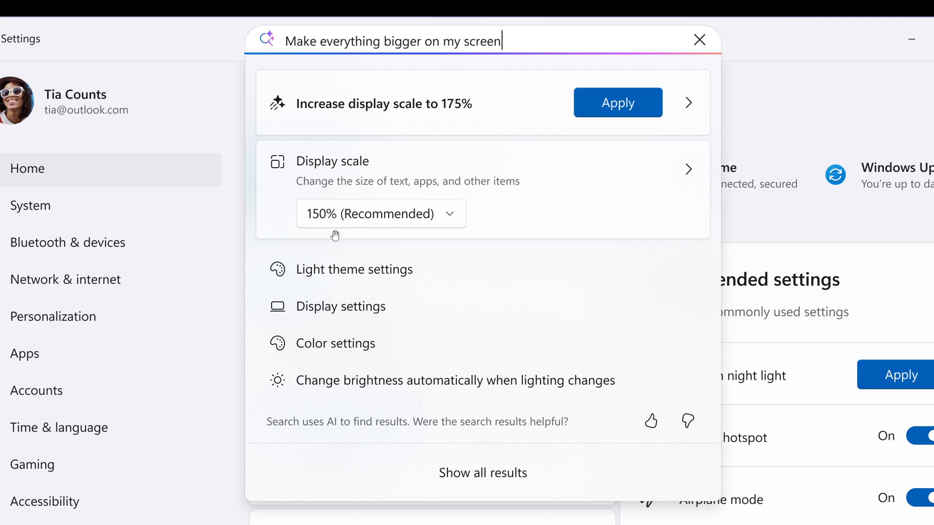
mouse_move(610, 227)
type("Increase volume")
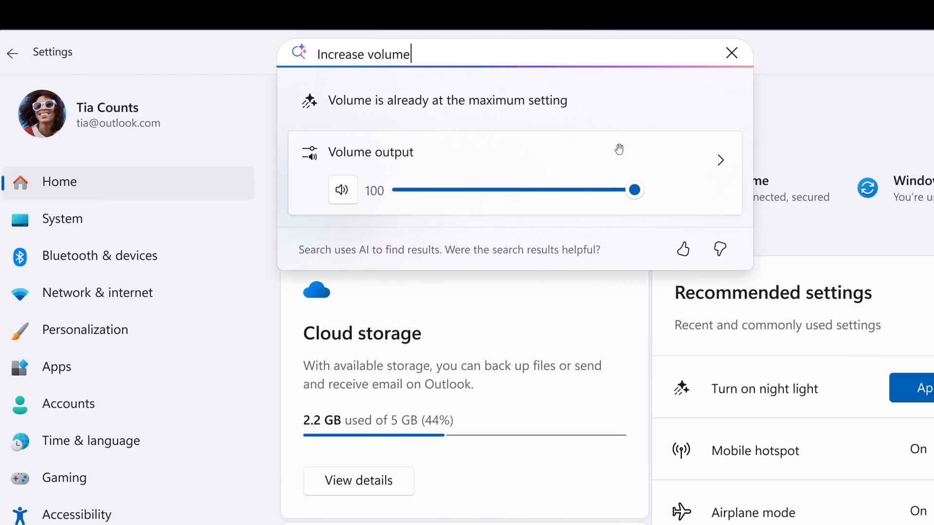
mouse_move(680, 162)
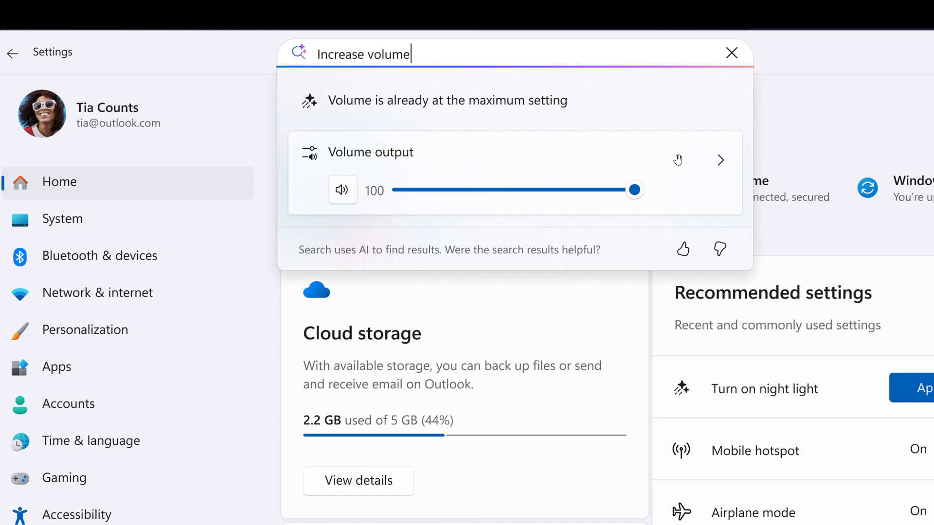
mouse_move(677, 189)
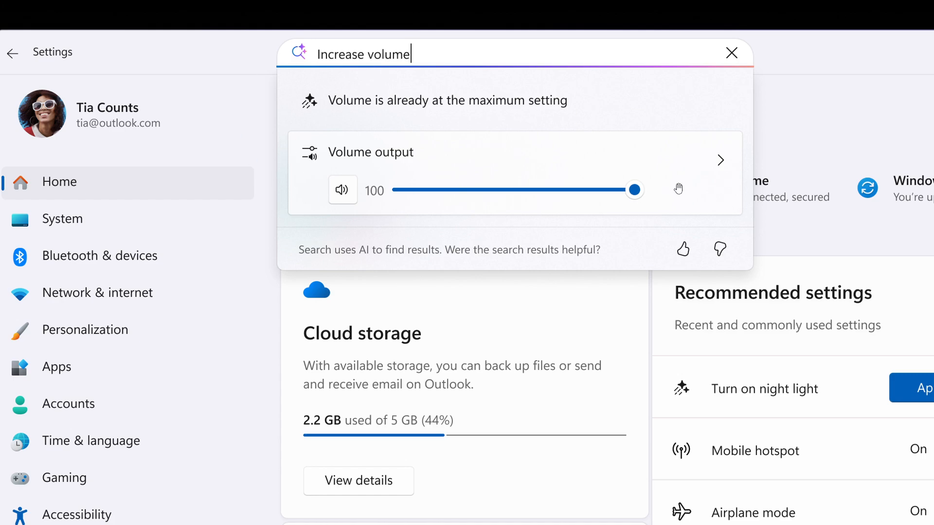
mouse_move(596, 212)
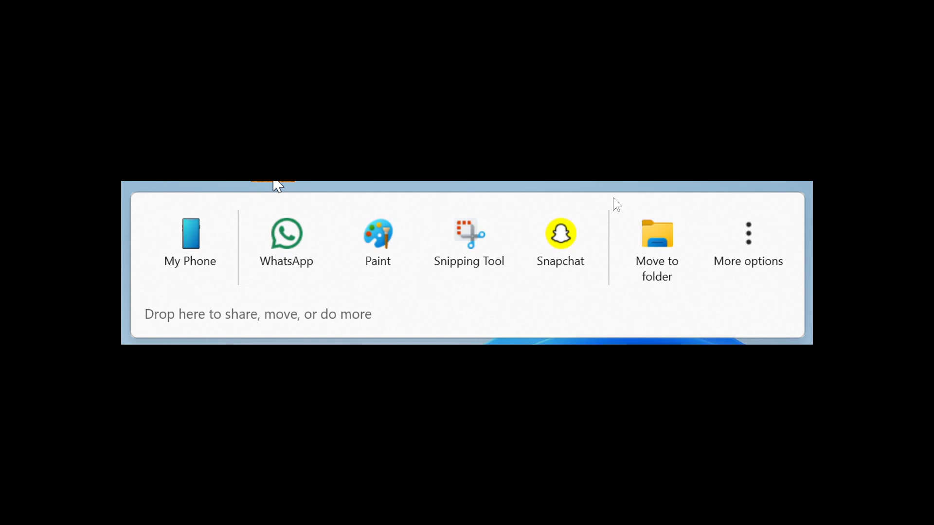
mouse_move(275, 246)
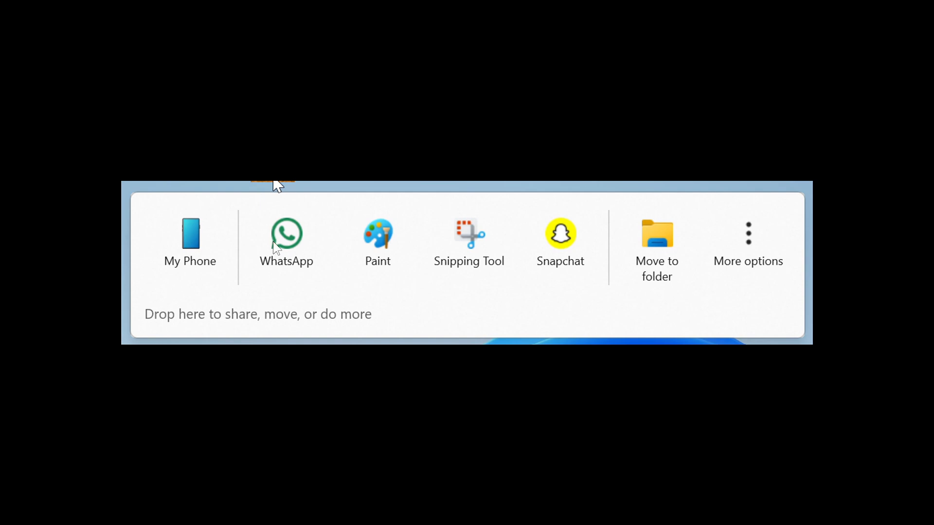
mouse_move(473, 245)
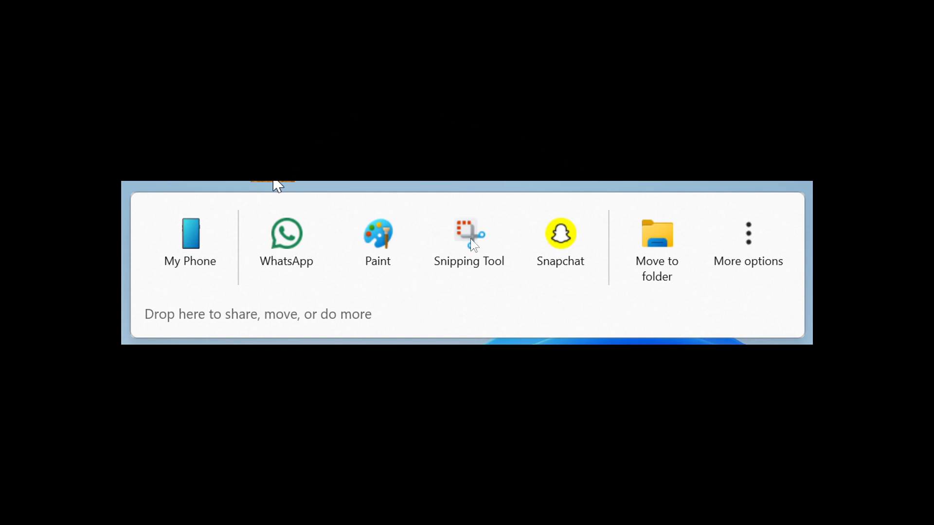
mouse_move(587, 246)
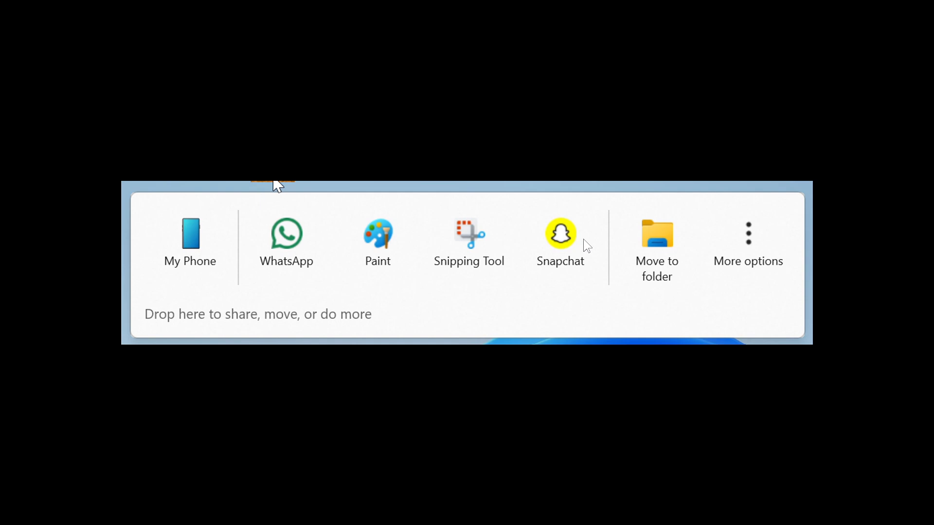
mouse_move(599, 255)
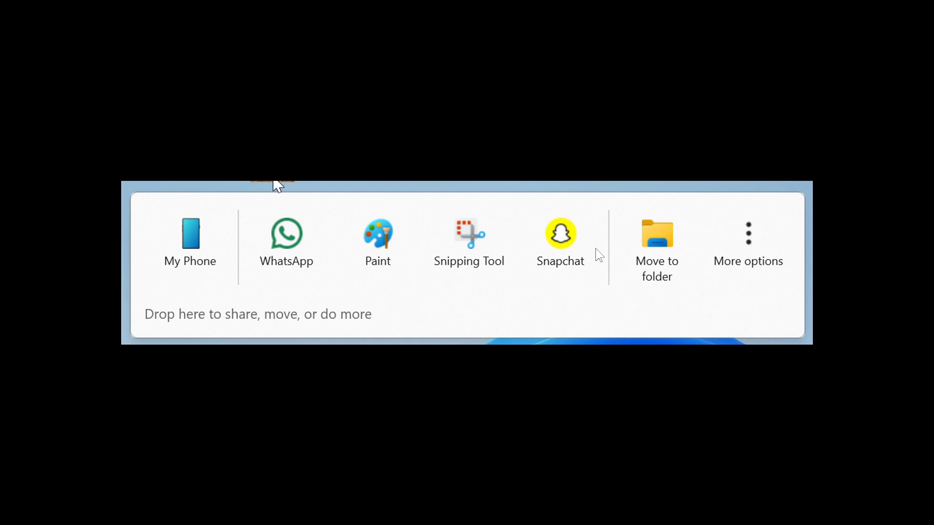
mouse_move(630, 201)
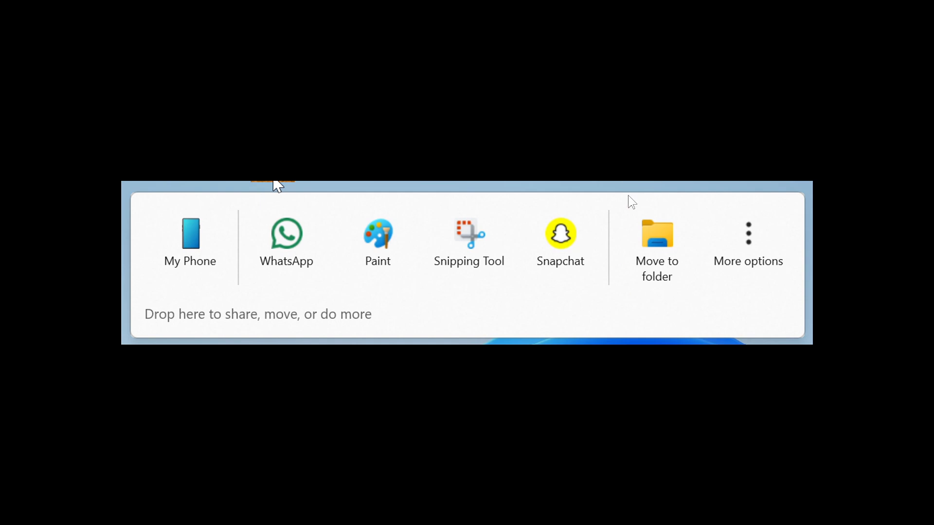
mouse_move(714, 138)
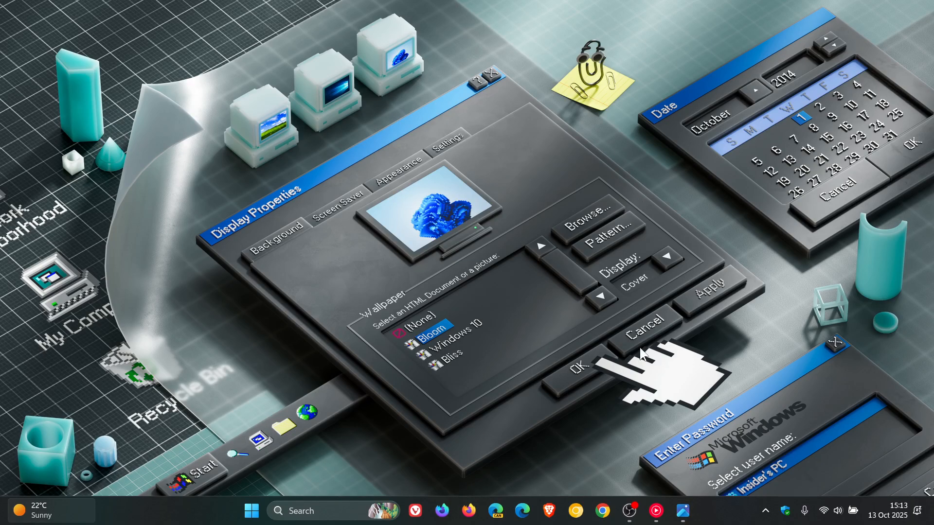
left_click(251, 511)
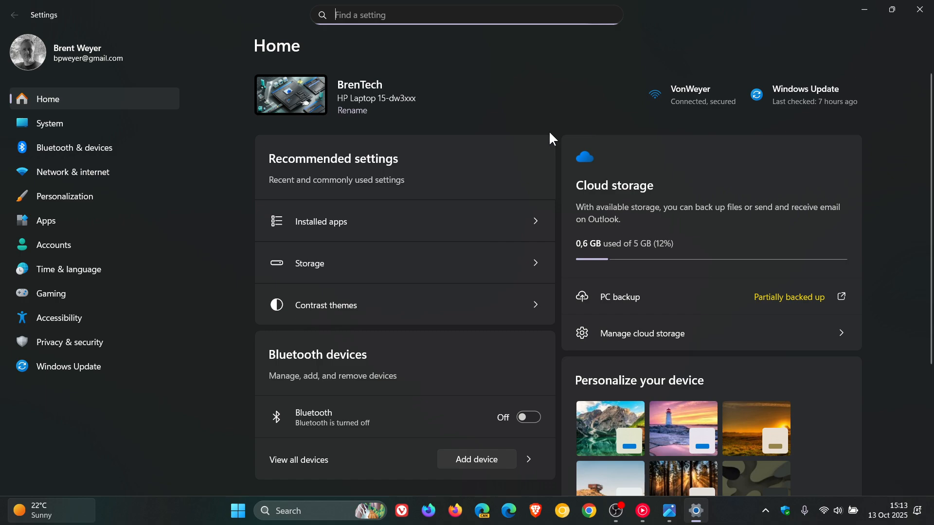
mouse_move(600, 180)
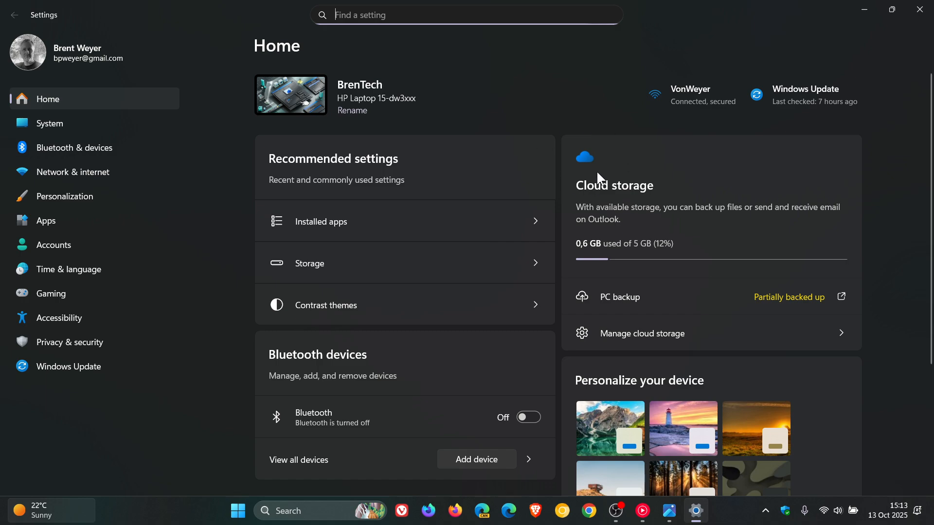
mouse_move(701, 153)
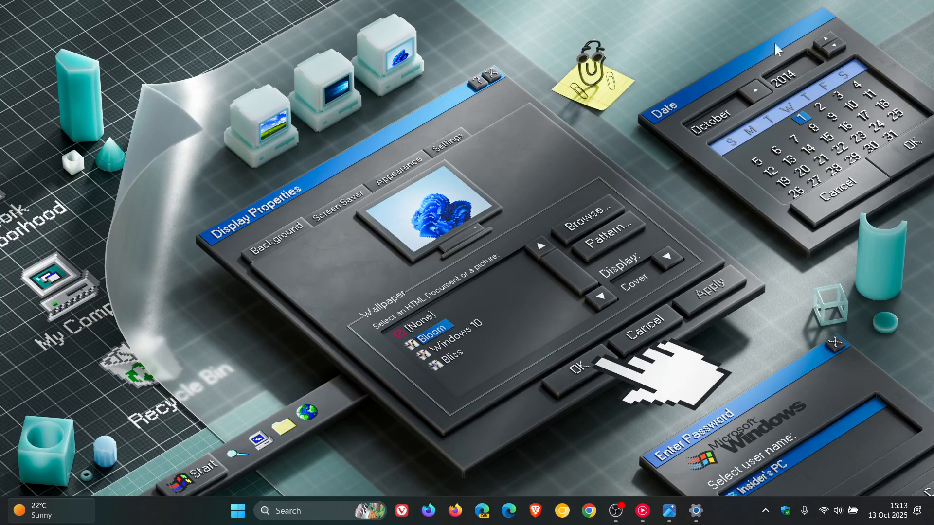
left_click(238, 510)
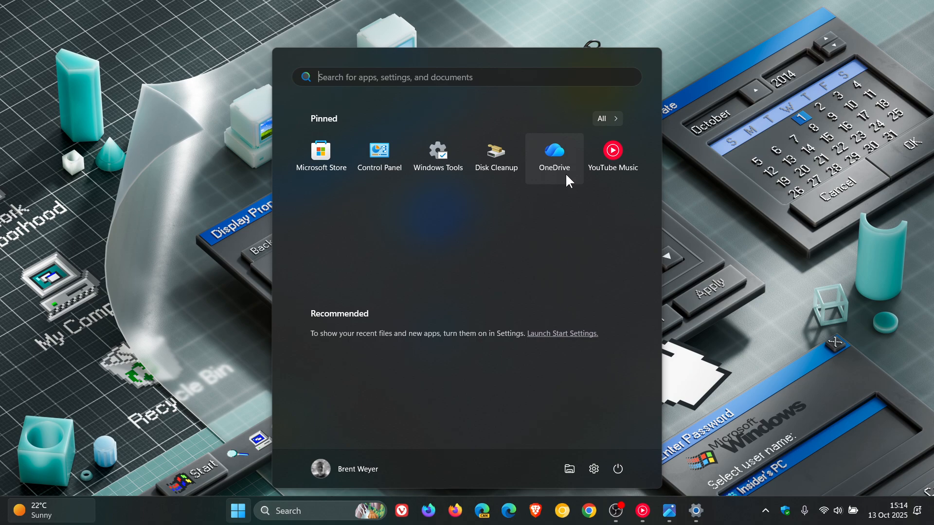
mouse_move(575, 178)
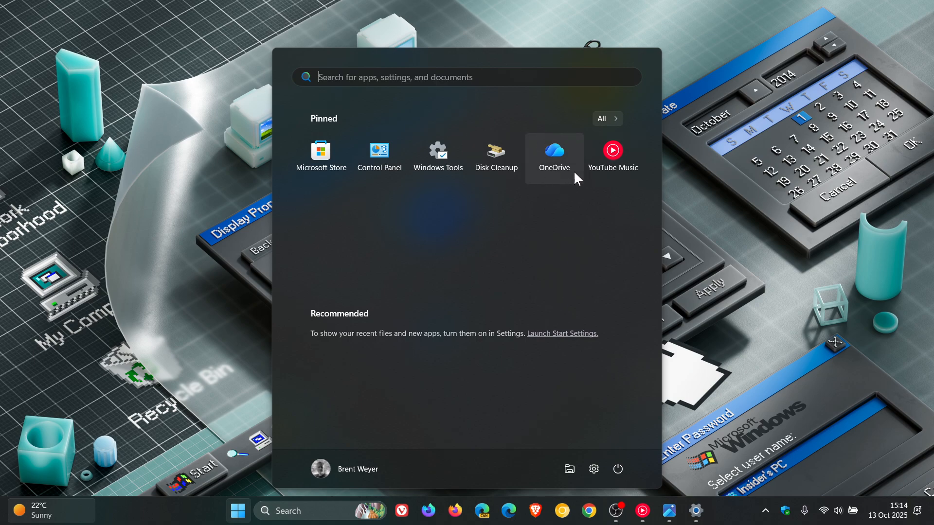
mouse_move(568, 206)
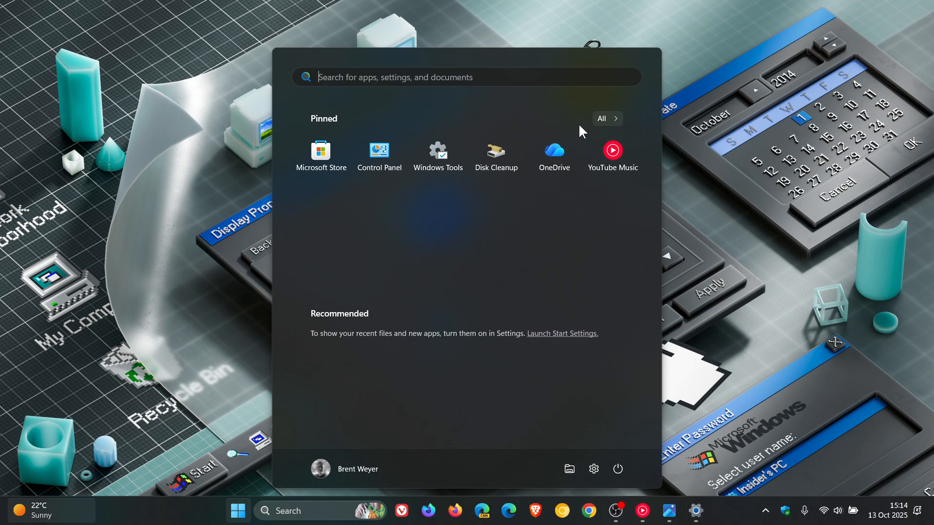
mouse_move(575, 226)
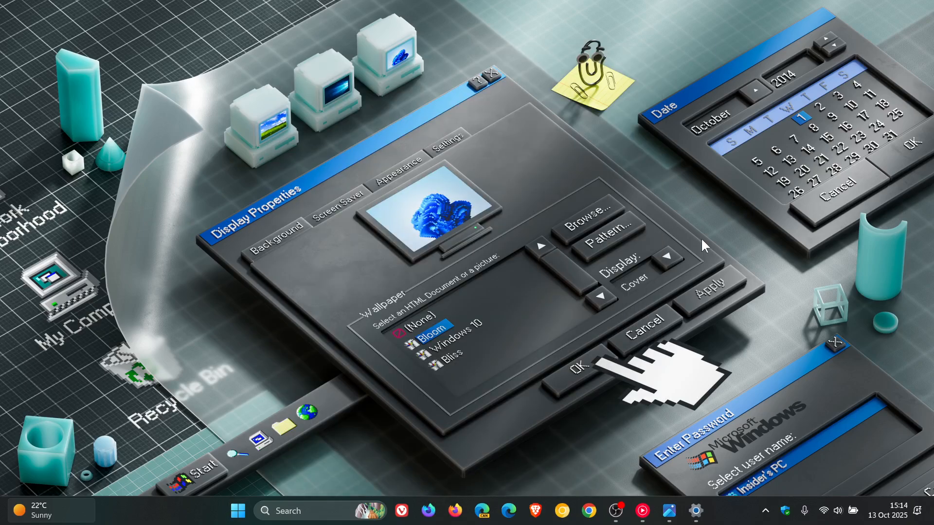
mouse_move(700, 276)
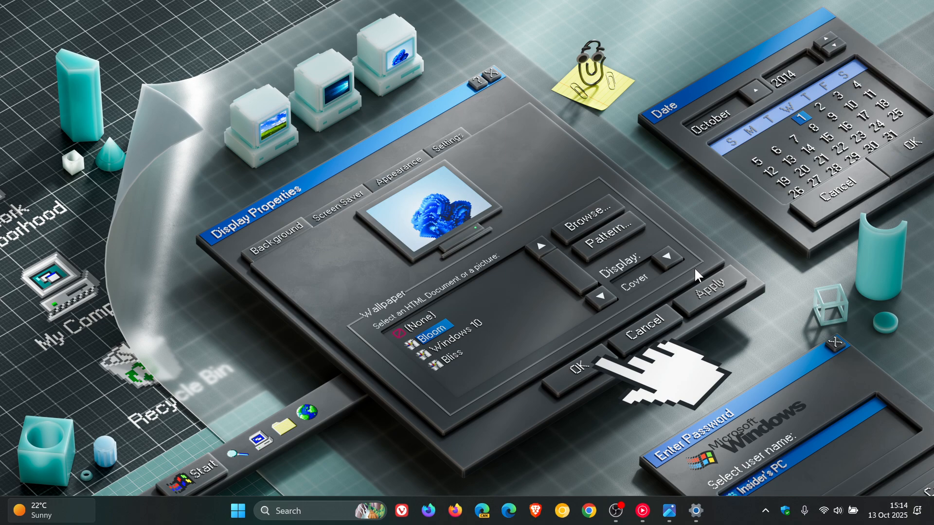
mouse_move(649, 292)
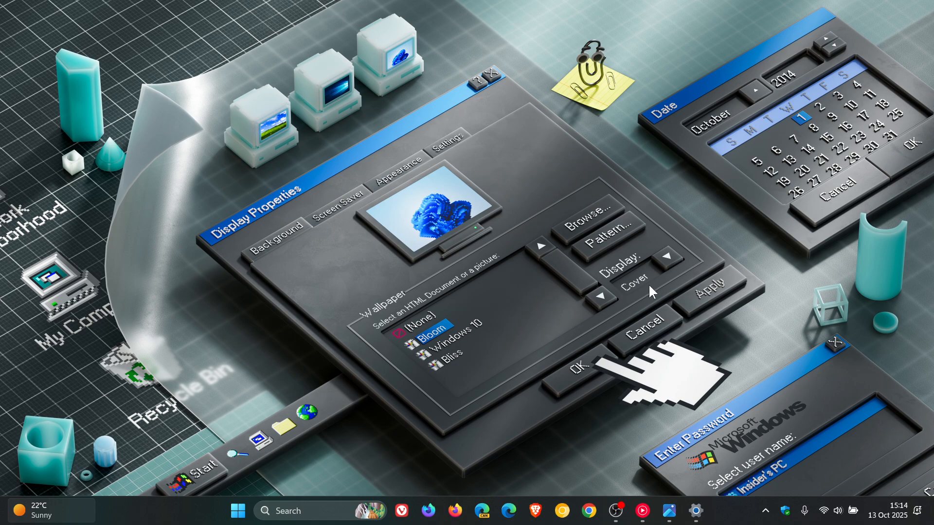
mouse_move(671, 403)
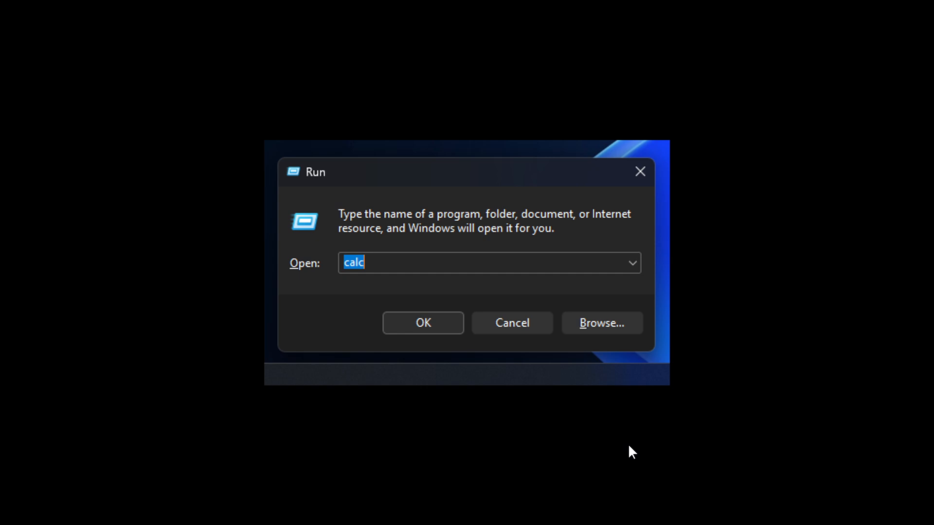
mouse_move(369, 379)
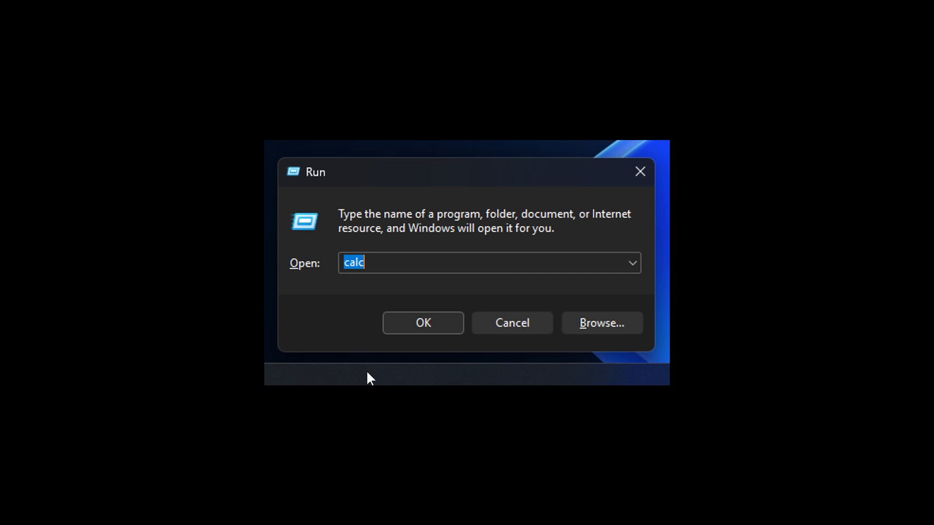
mouse_move(706, 372)
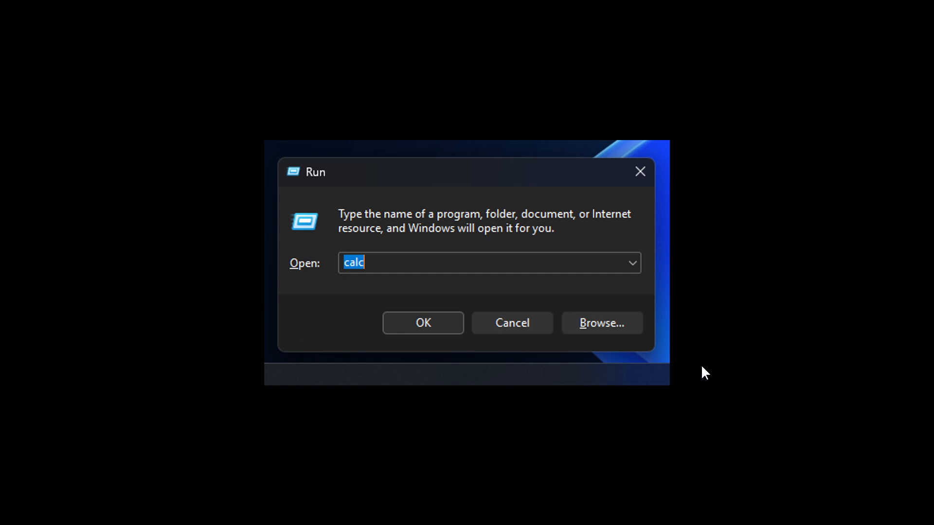
mouse_move(687, 355)
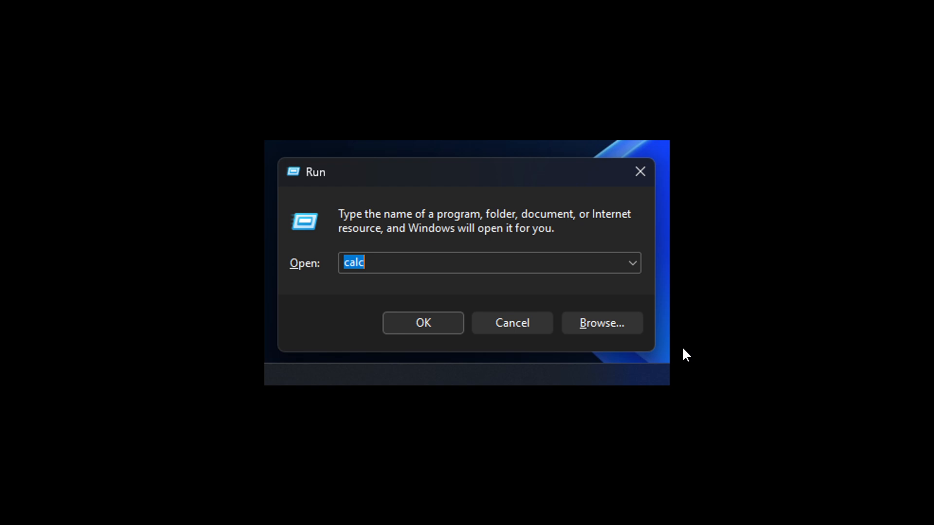
mouse_move(732, 332)
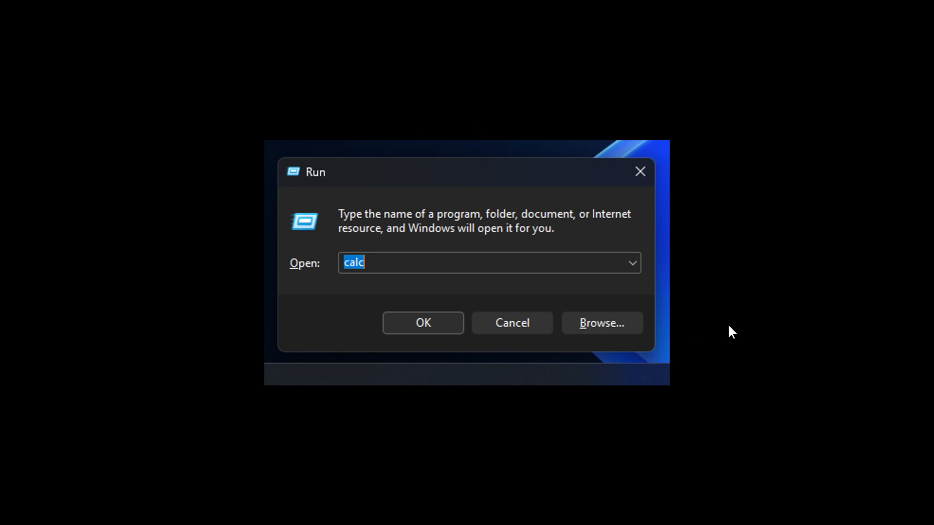
mouse_move(738, 347)
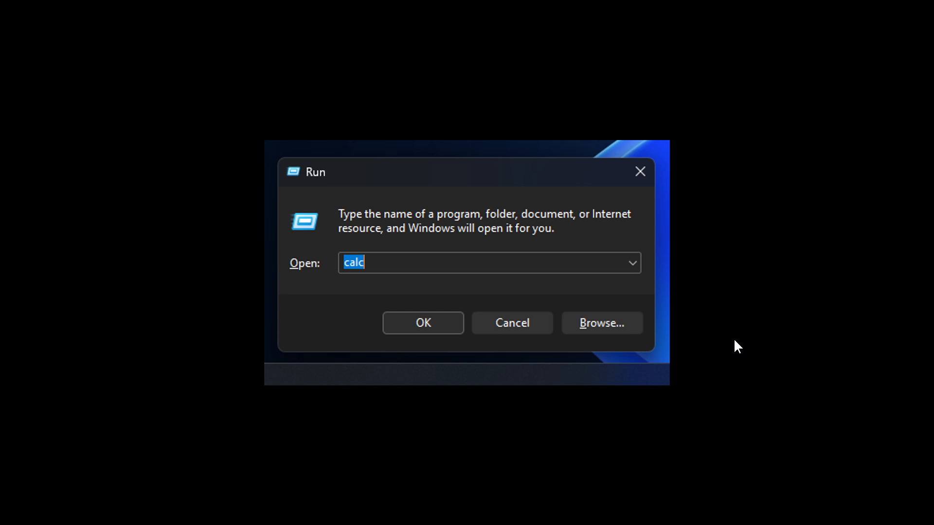
mouse_move(774, 332)
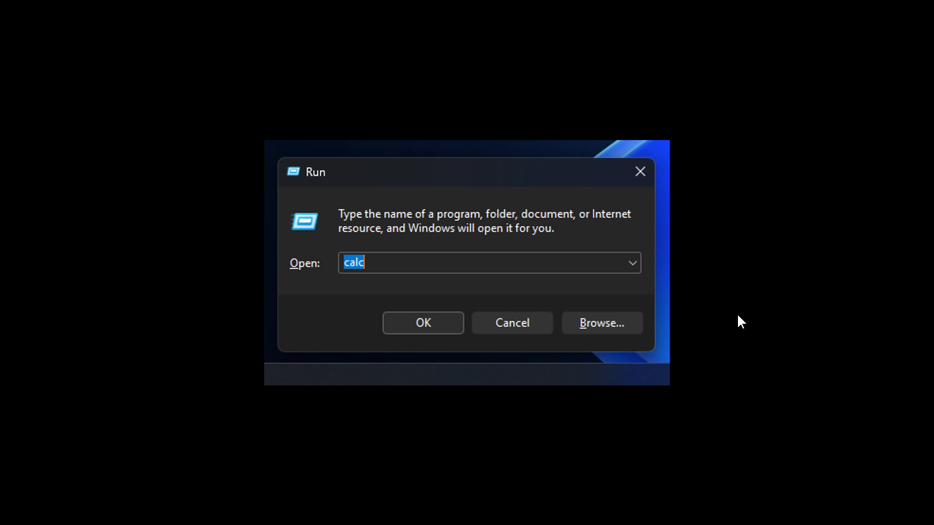
mouse_move(752, 97)
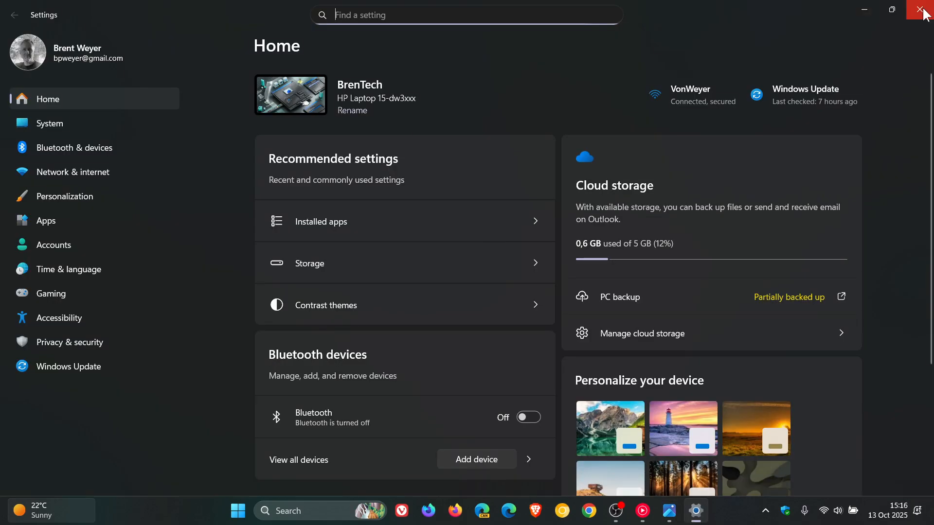
- Close the Settings window after showing the dark Run dialog, leaving the desktop visible
left_click(922, 9)
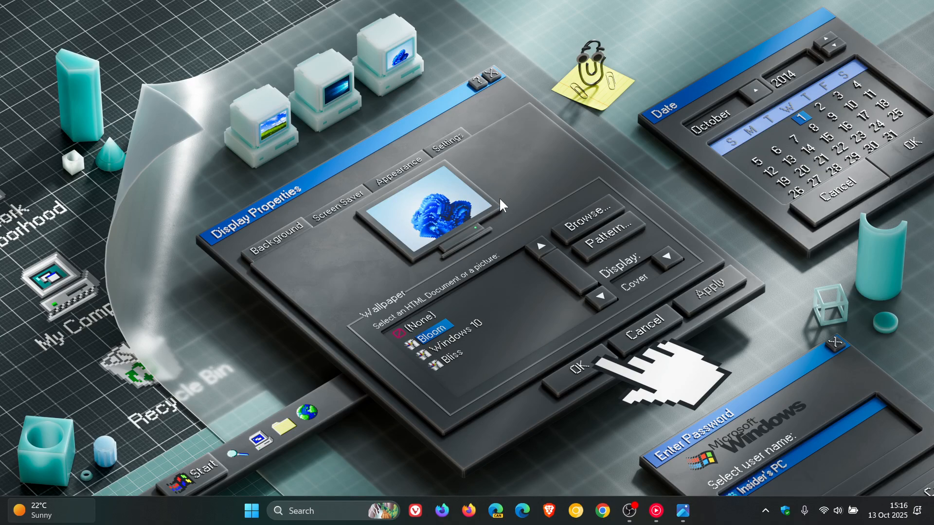
mouse_move(523, 280)
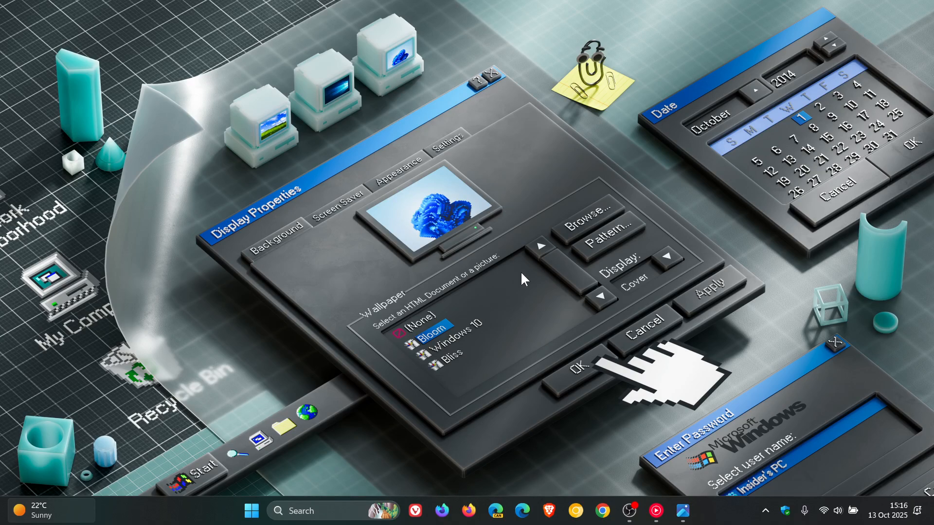